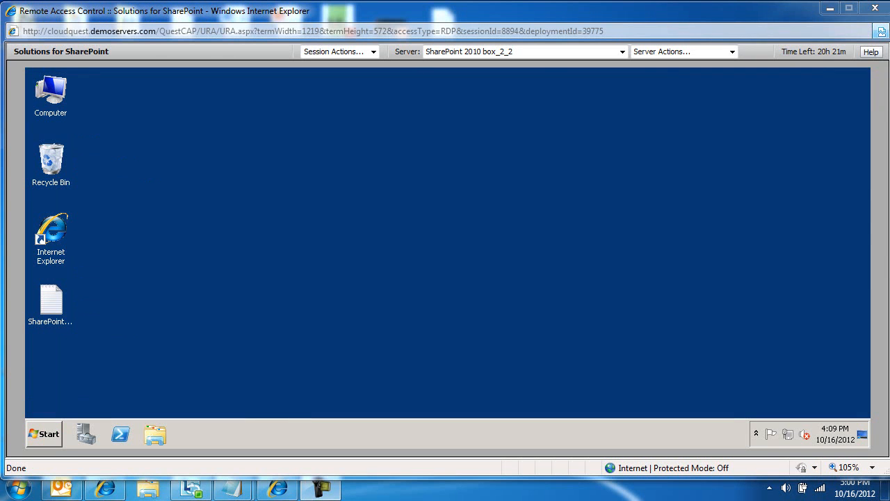
mouse_move(226, 264)
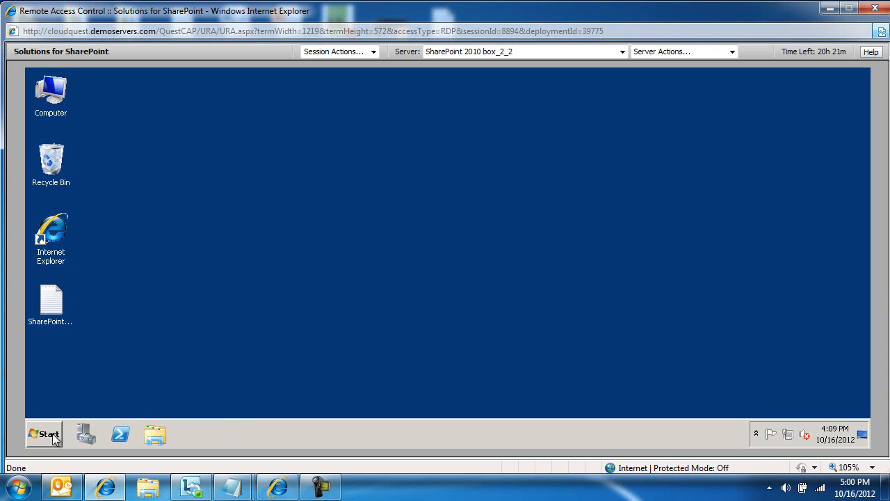
- Launch SharePoint 2010 Management Shell from the remote server's Start menu
left_click(44, 434)
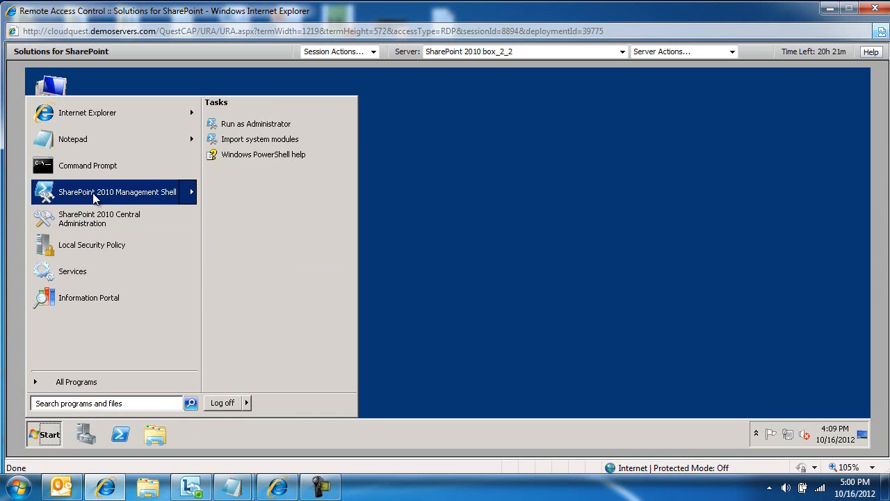
left_click(117, 192)
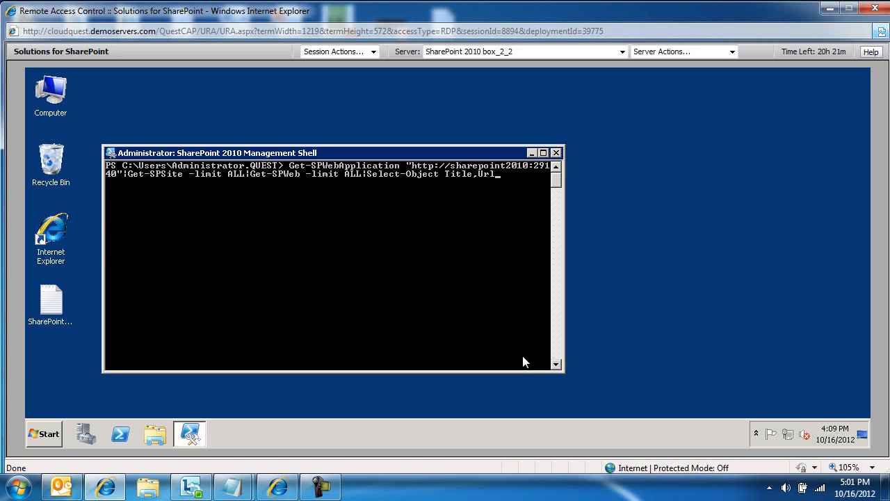
- Run the Get-SPWeb pipeline to list titles and URLs of Marketing, Company Blog, Sales and spquester
key("Enter")
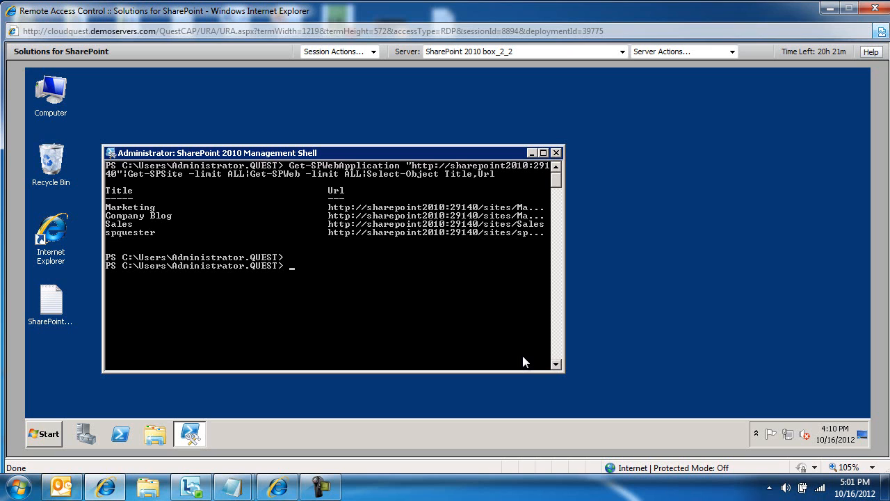
mouse_move(786, 485)
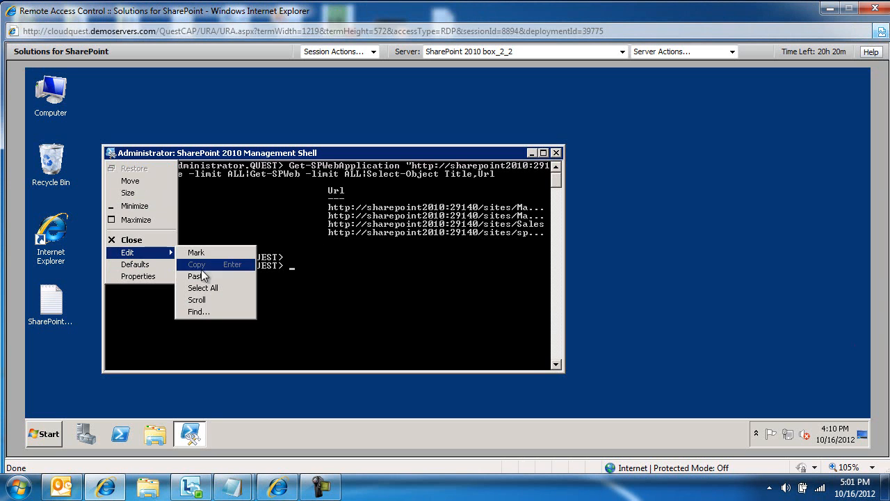
- Paste and run the foreach script printing each site's URL, web template and template ID
left_click(197, 276)
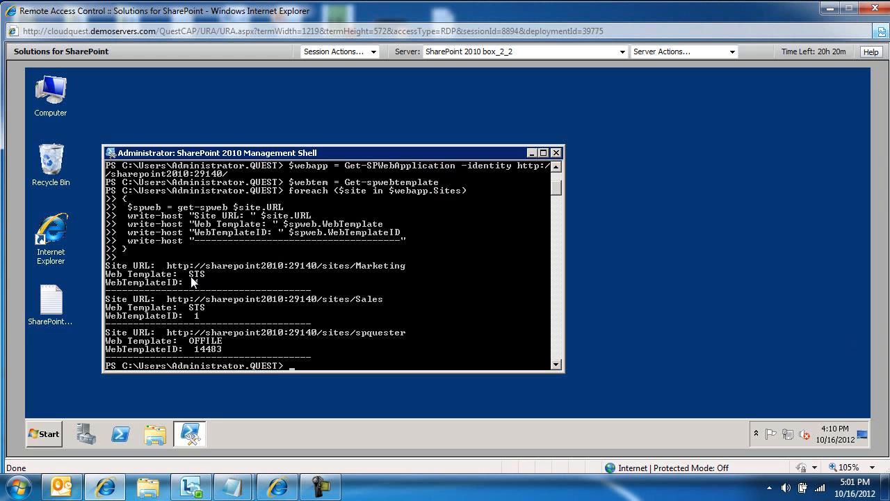
mouse_move(344, 274)
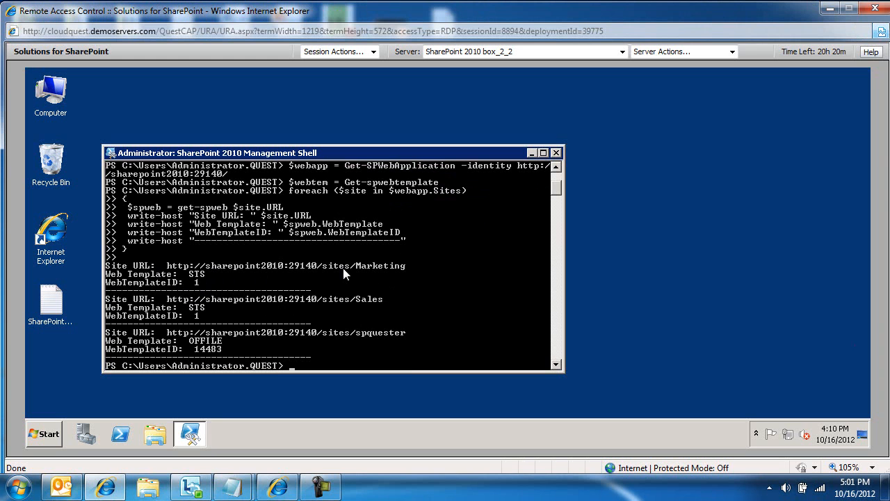
mouse_move(158, 298)
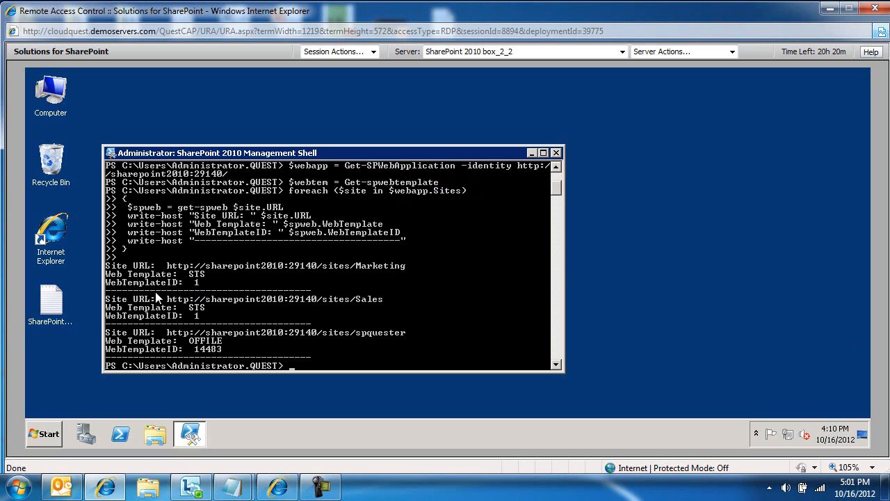
mouse_move(198, 291)
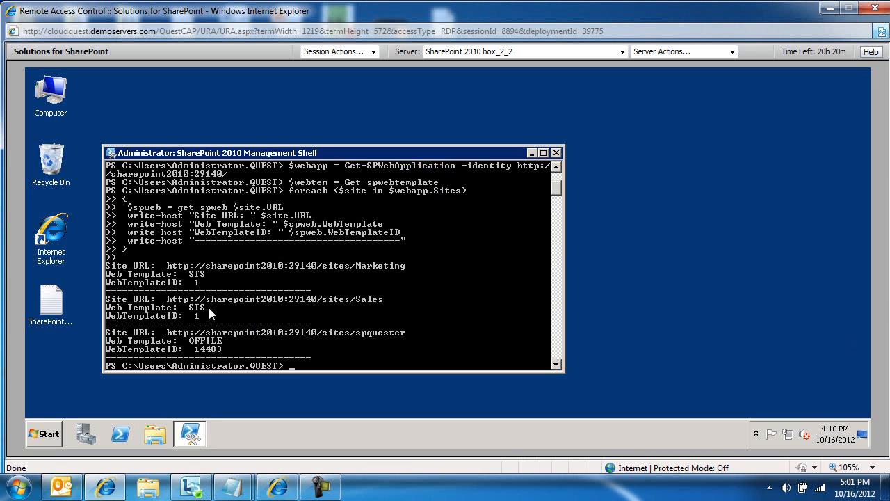
mouse_move(390, 346)
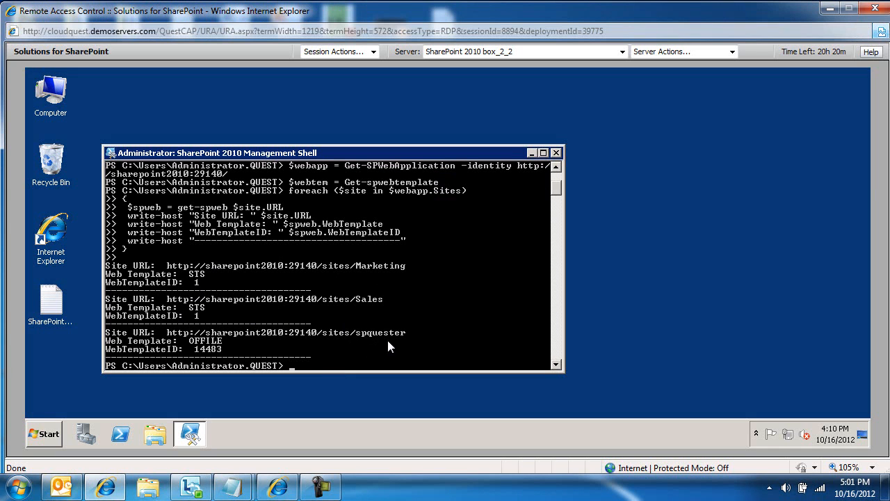
mouse_move(202, 348)
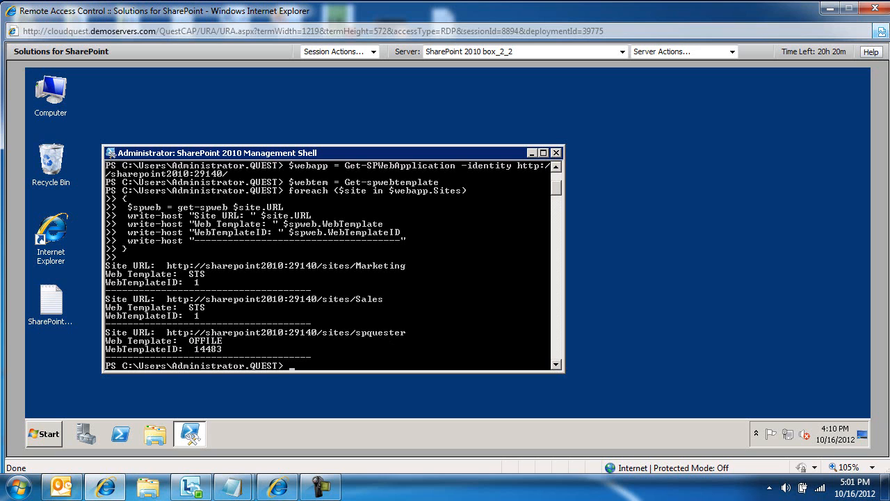
mouse_move(352, 308)
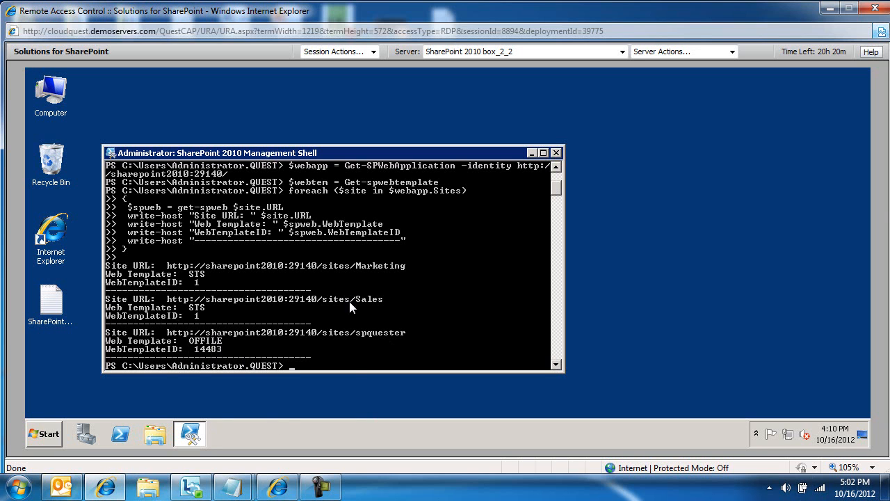
mouse_move(407, 290)
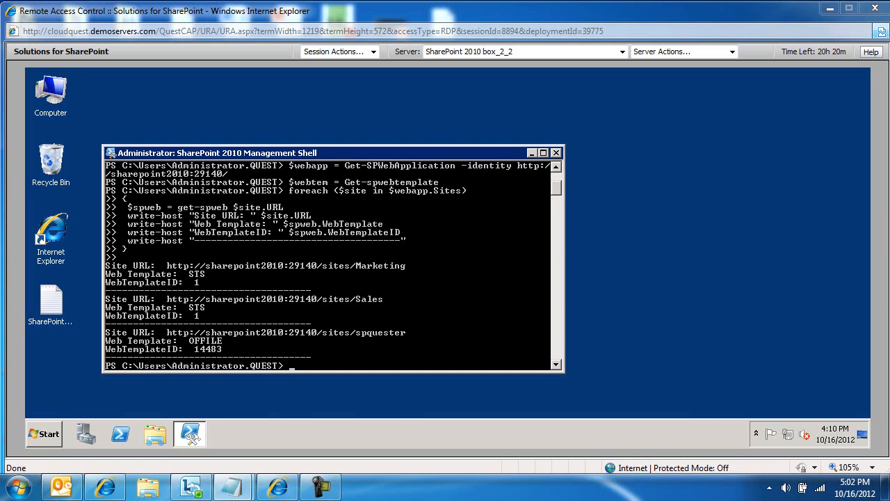
mouse_move(303, 407)
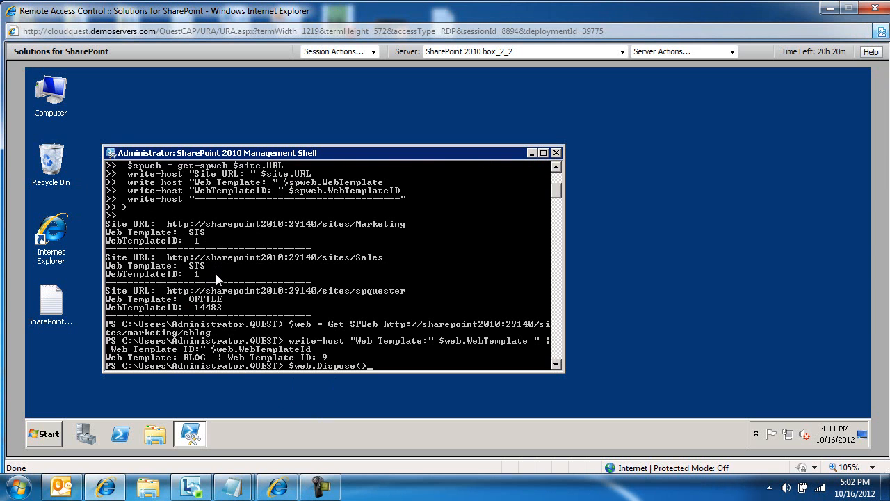
mouse_move(452, 338)
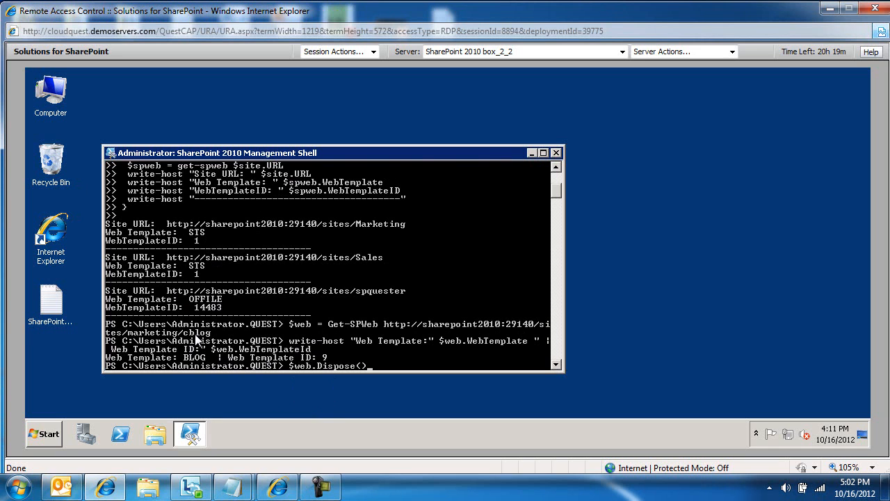
mouse_move(204, 361)
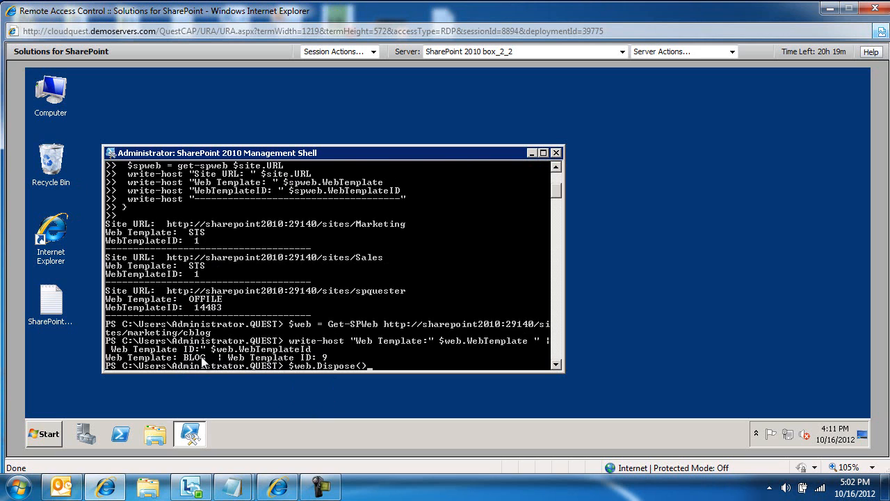
mouse_move(319, 367)
type("Get-SPWebTemplate | Sort-Object \"Name\"")
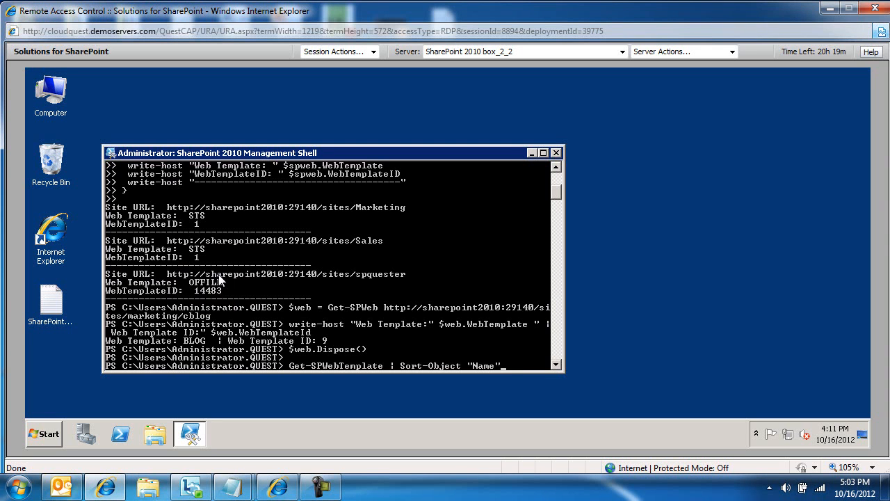
mouse_move(460, 374)
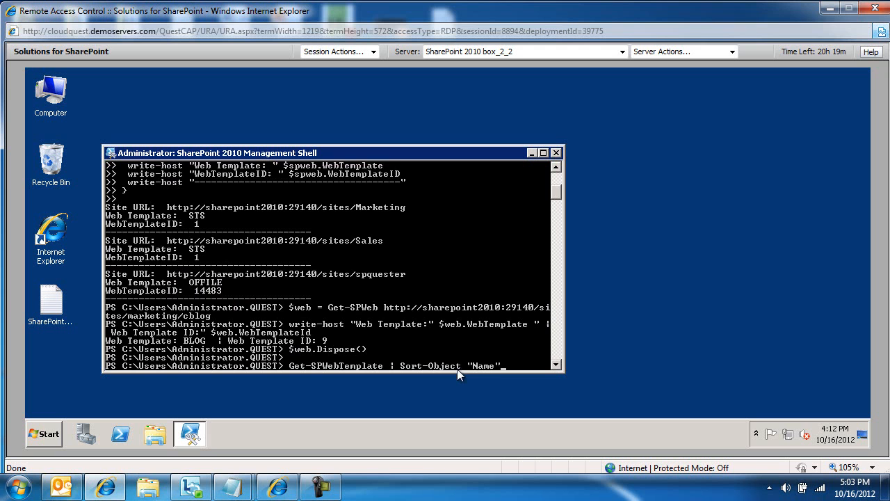